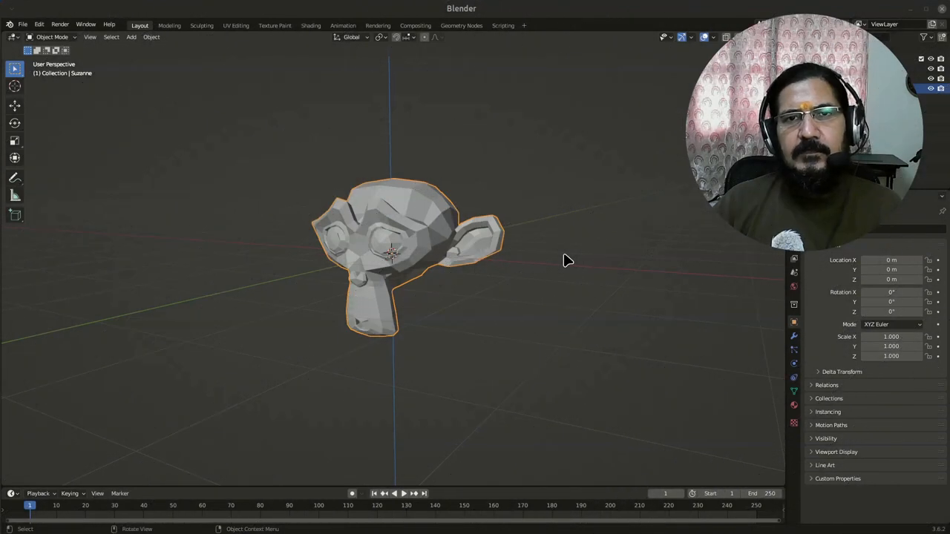
mouse_move(452, 305)
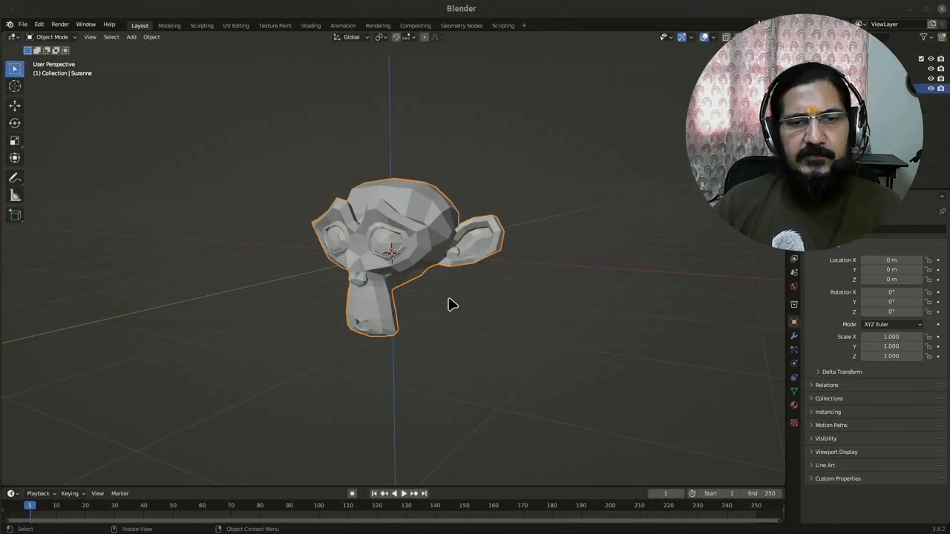
Step: Rotate Suzanne roughly 30 degrees about the Z axis at the origin
drag(453, 304, 475, 264)
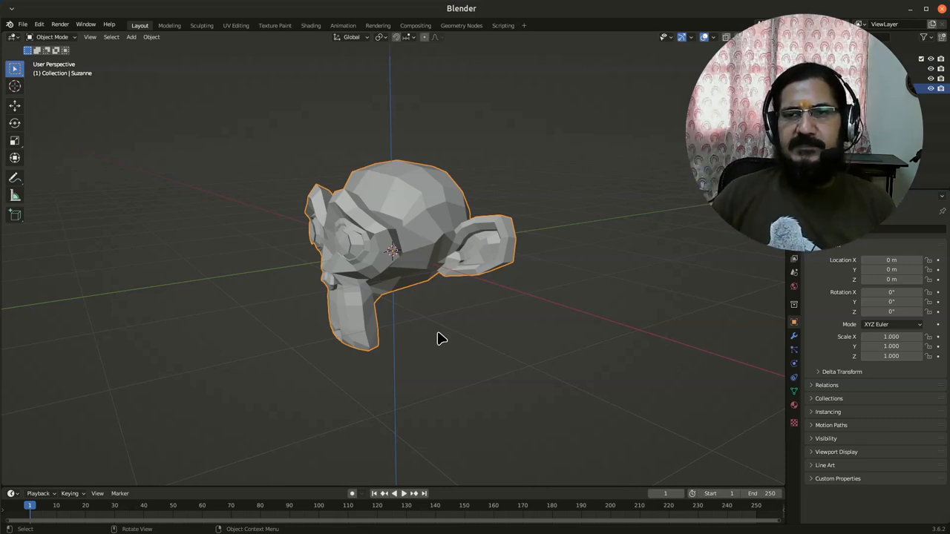
mouse_move(417, 259)
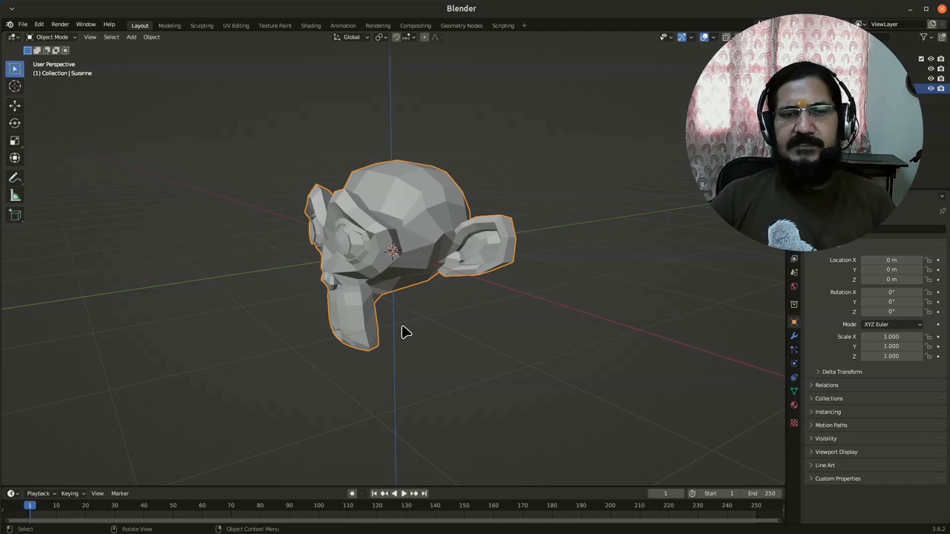
mouse_move(395, 368)
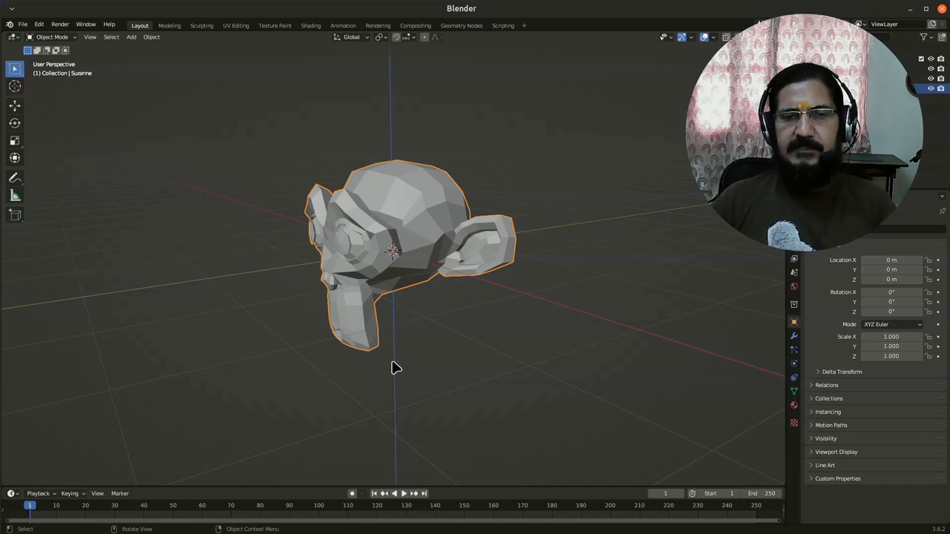
mouse_move(496, 300)
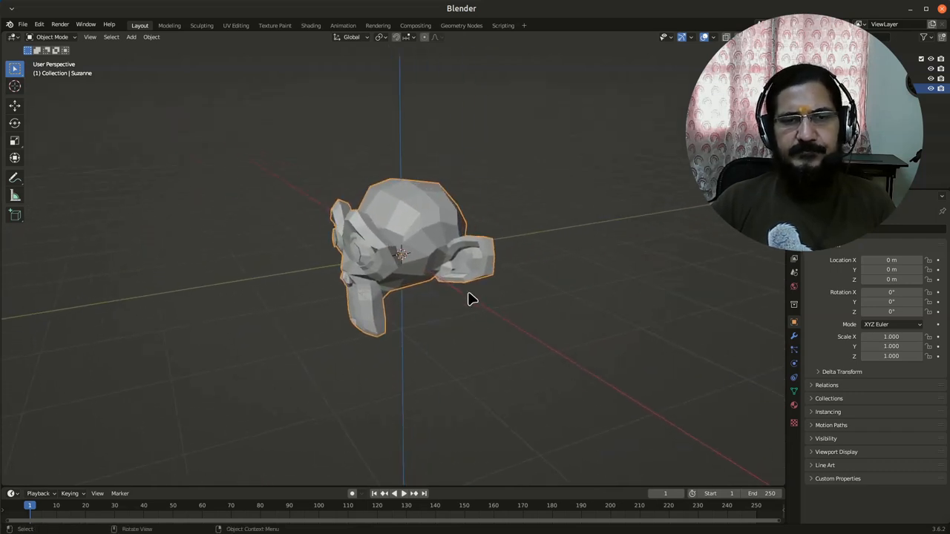
key(r)
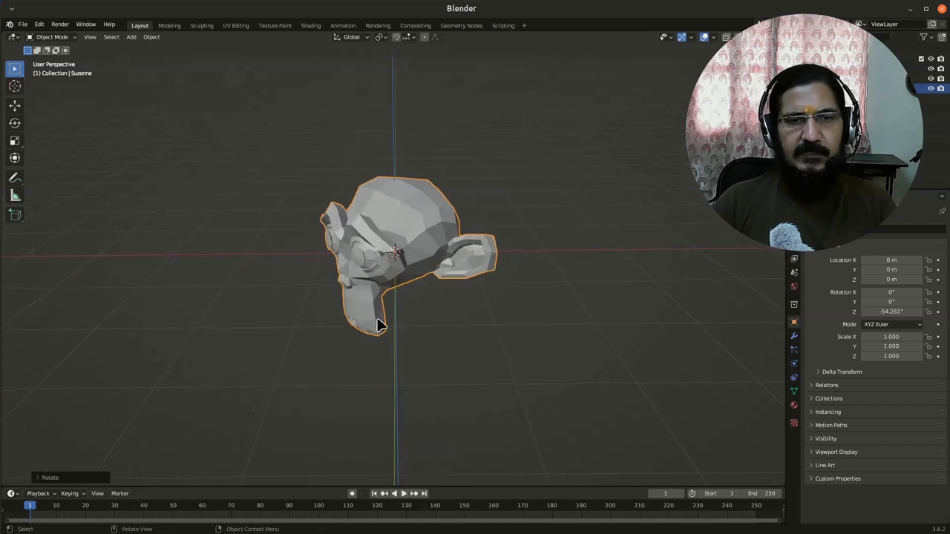
mouse_move(416, 254)
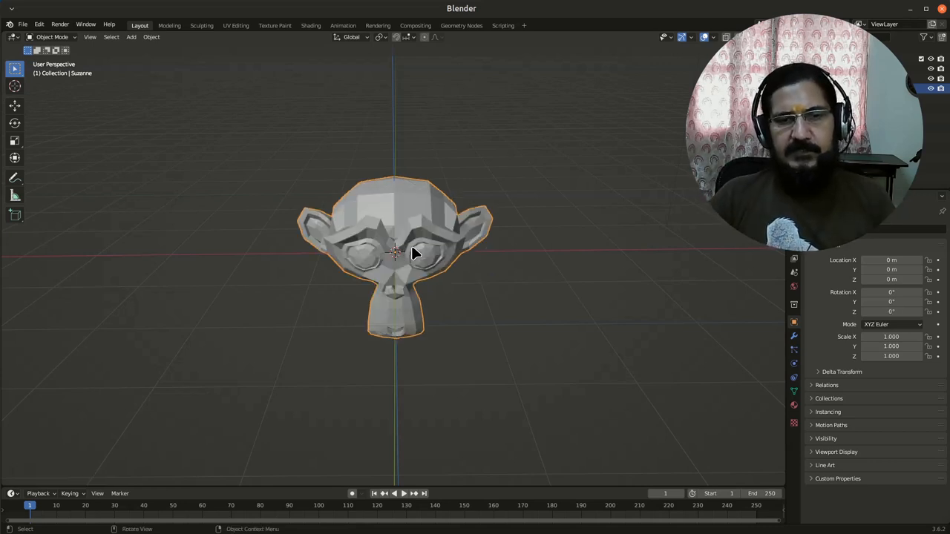
drag(416, 253, 416, 279)
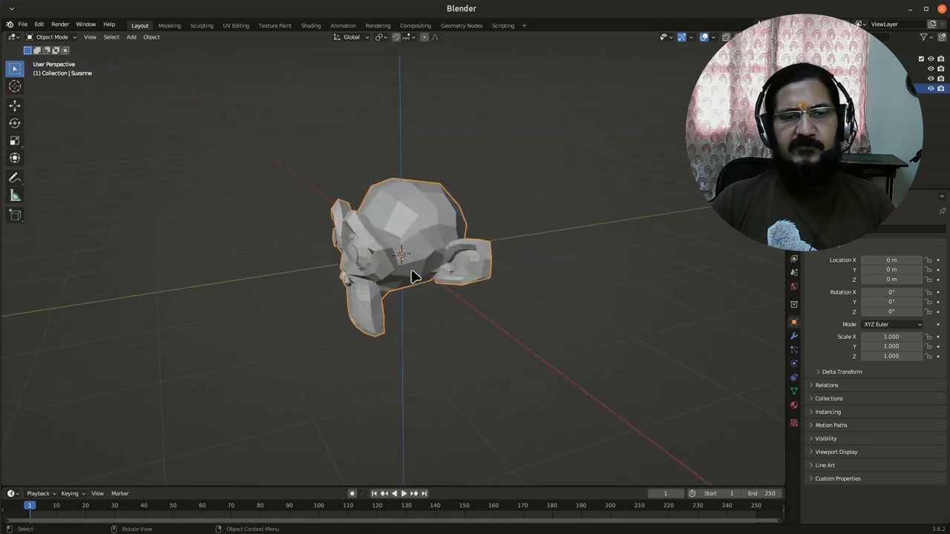
mouse_move(415, 250)
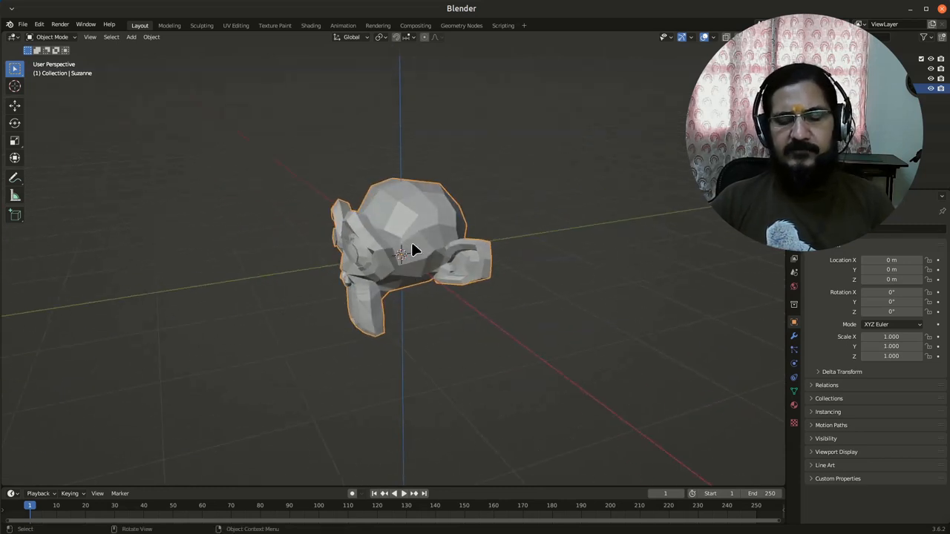
Step: Try moving Suzanne along global Y, cancel it, then rotate again about Z
drag(416, 249, 335, 265)
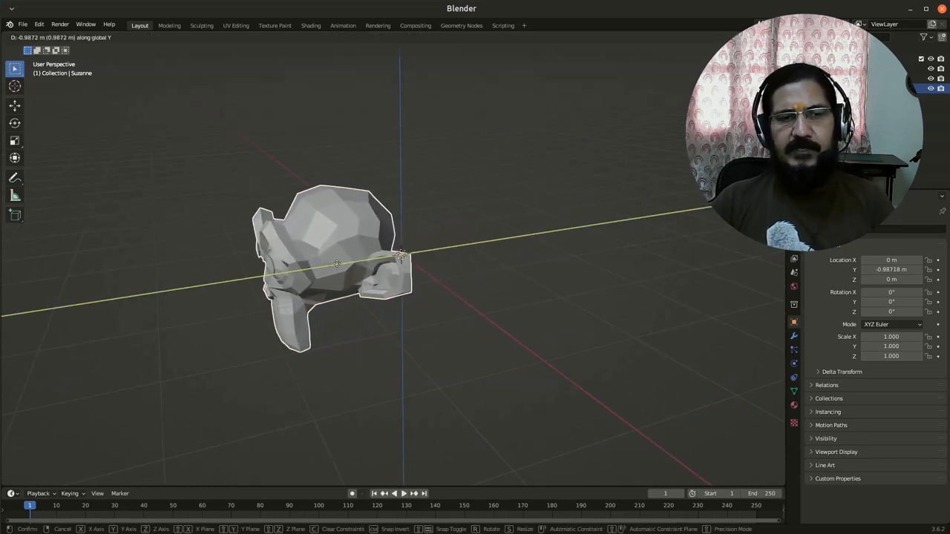
click(398, 255)
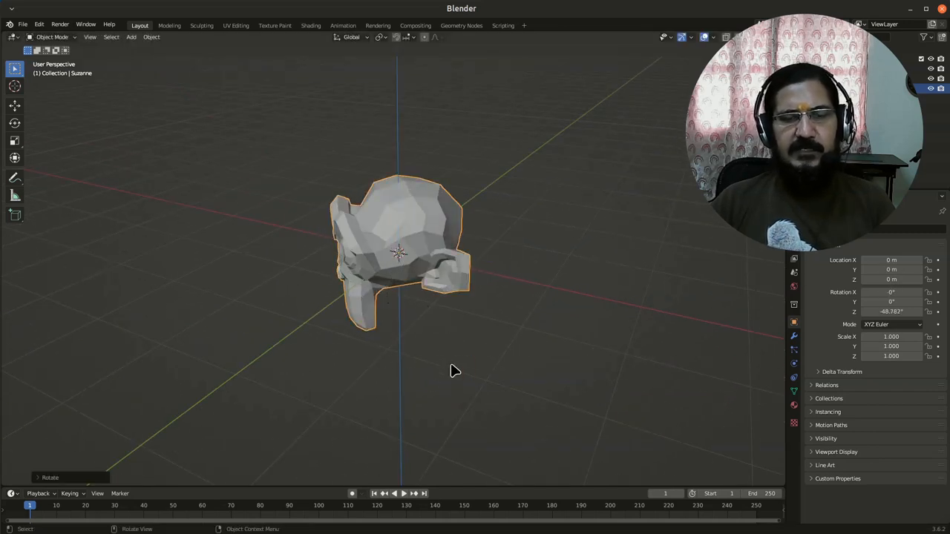
key(g)
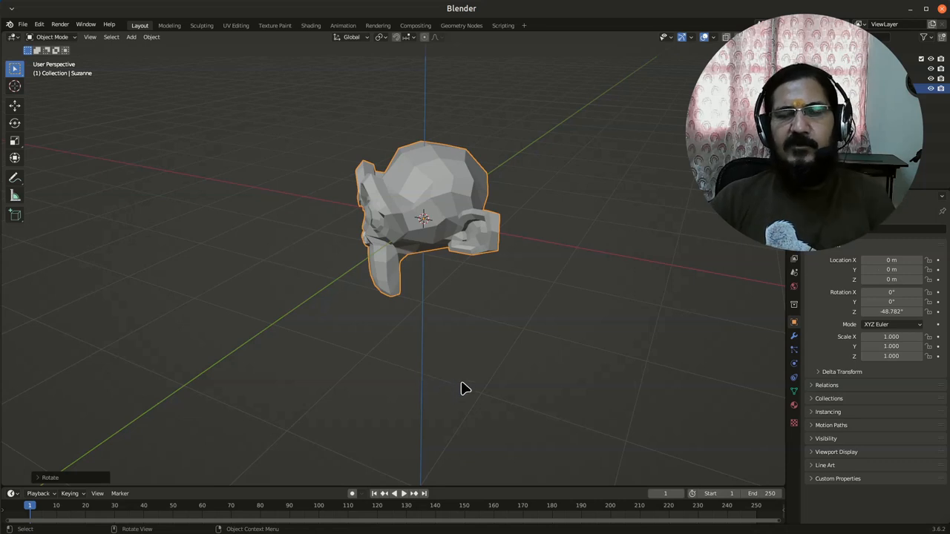
mouse_move(446, 356)
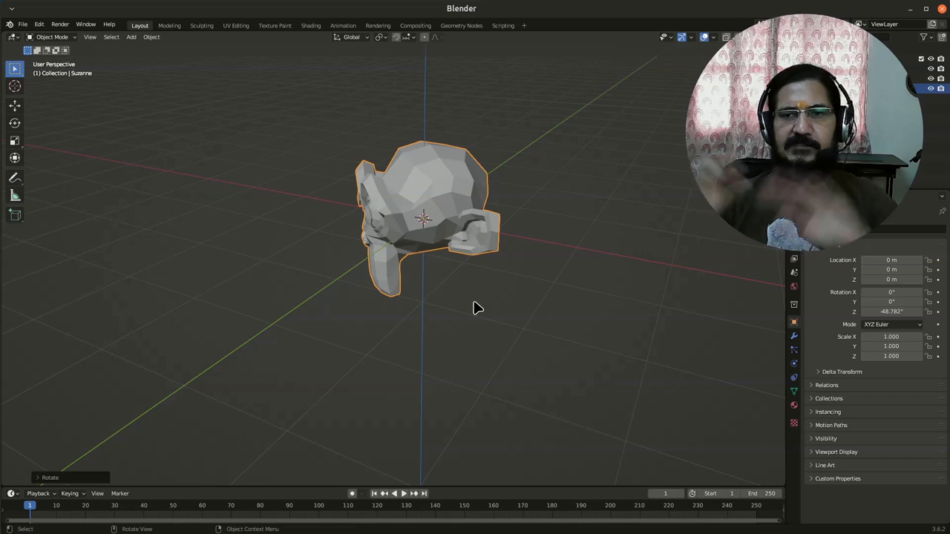
mouse_move(508, 363)
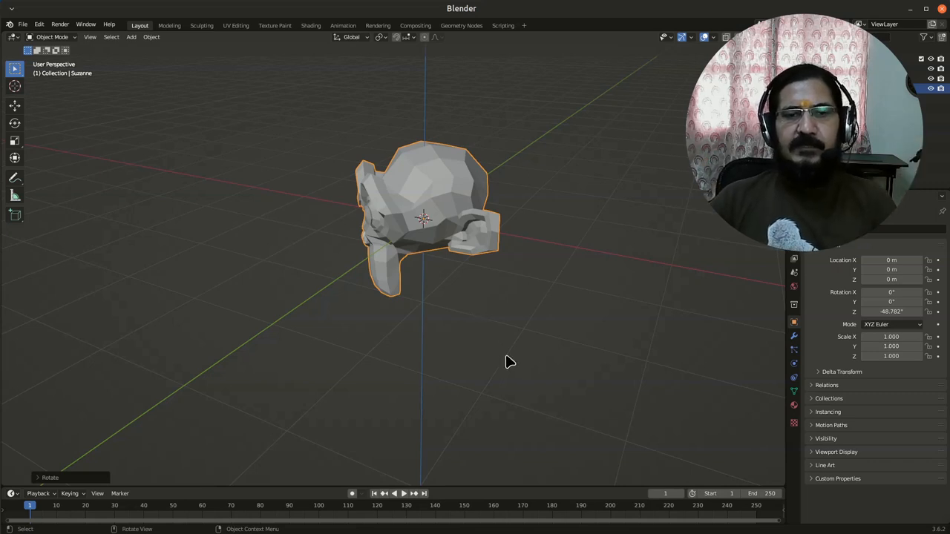
mouse_move(468, 279)
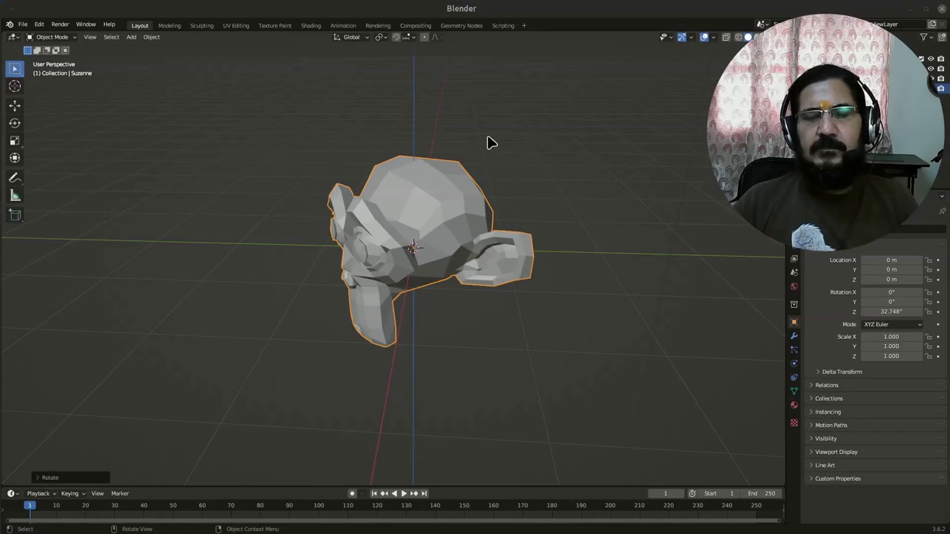
mouse_move(437, 269)
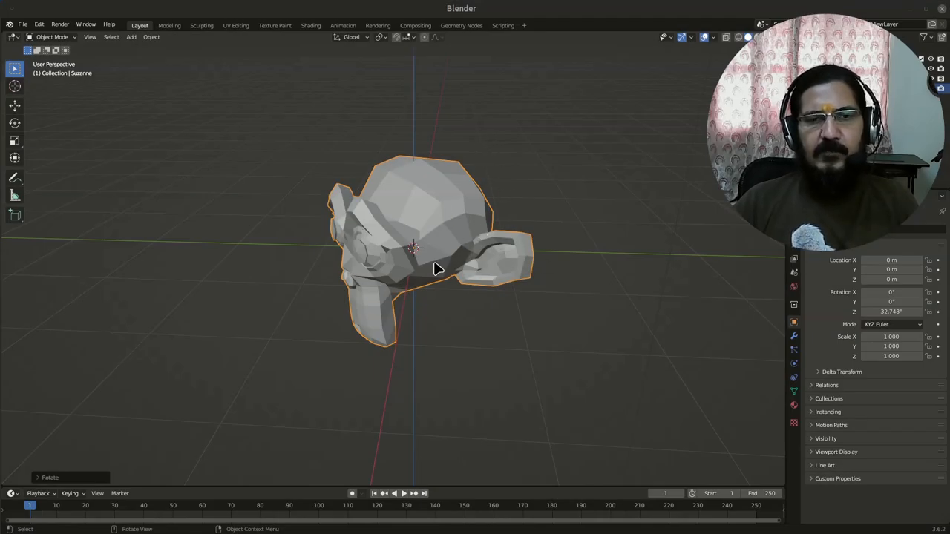
mouse_move(532, 334)
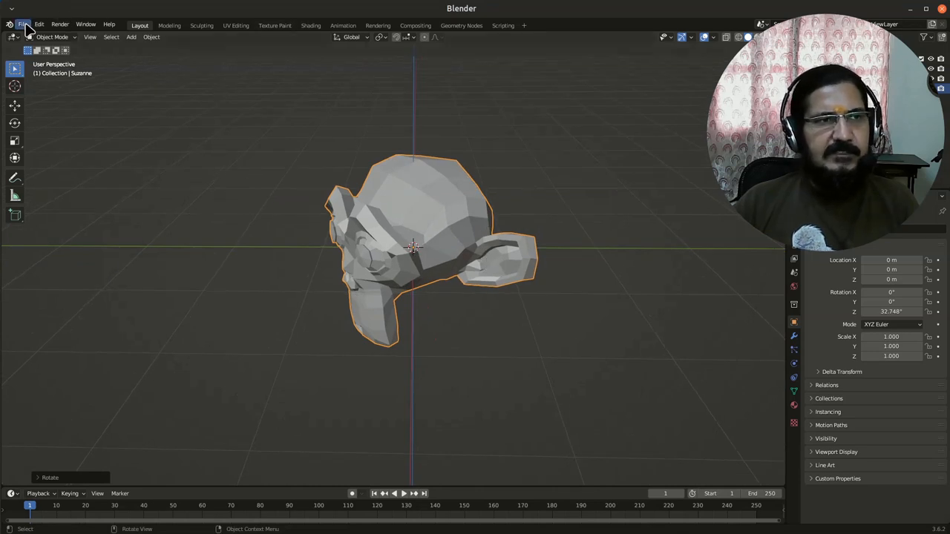
Step: Load rotation demo.blend showing Suzanne with red, green and blue axis arms
click(22, 23)
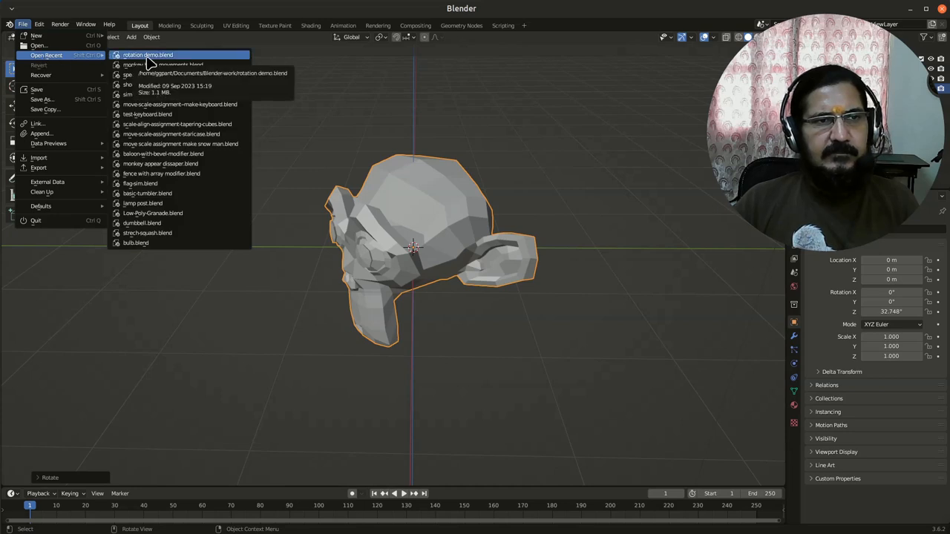
click(148, 53)
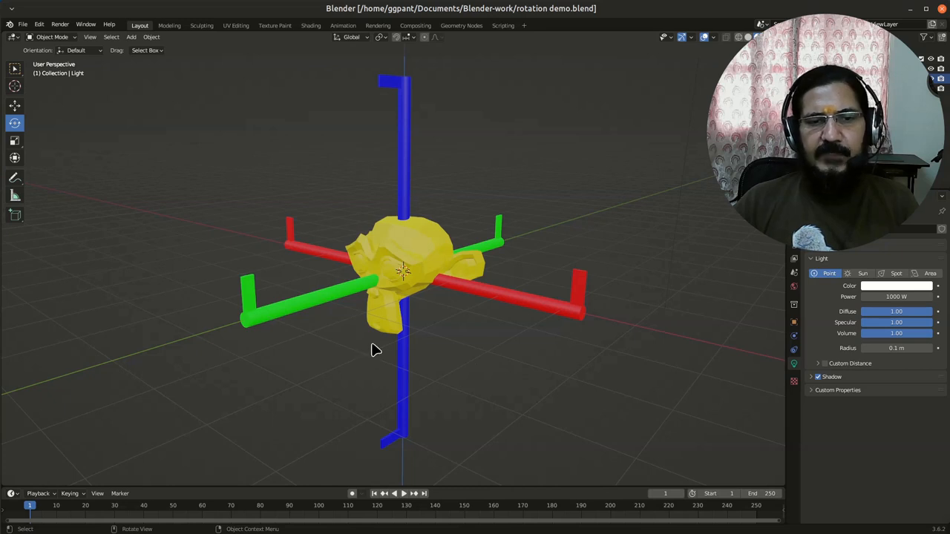
mouse_move(376, 140)
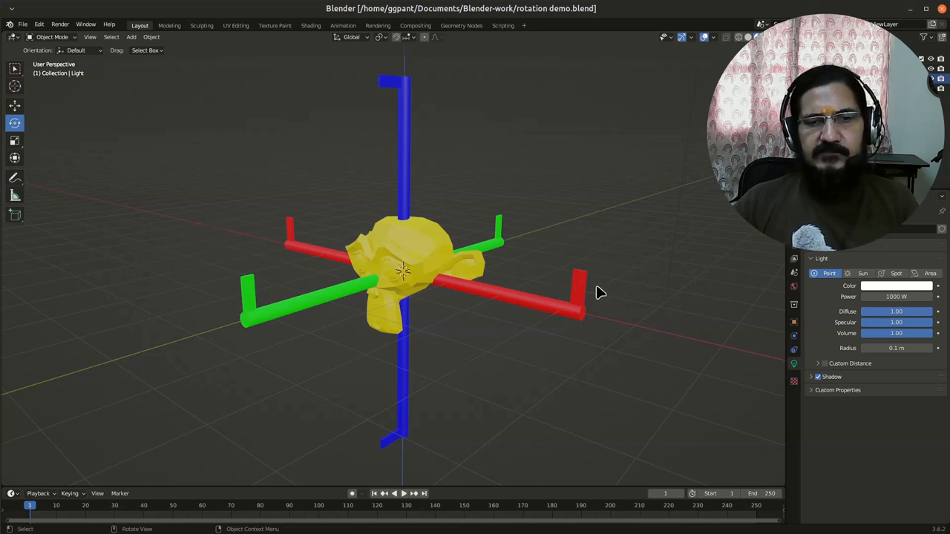
mouse_move(463, 327)
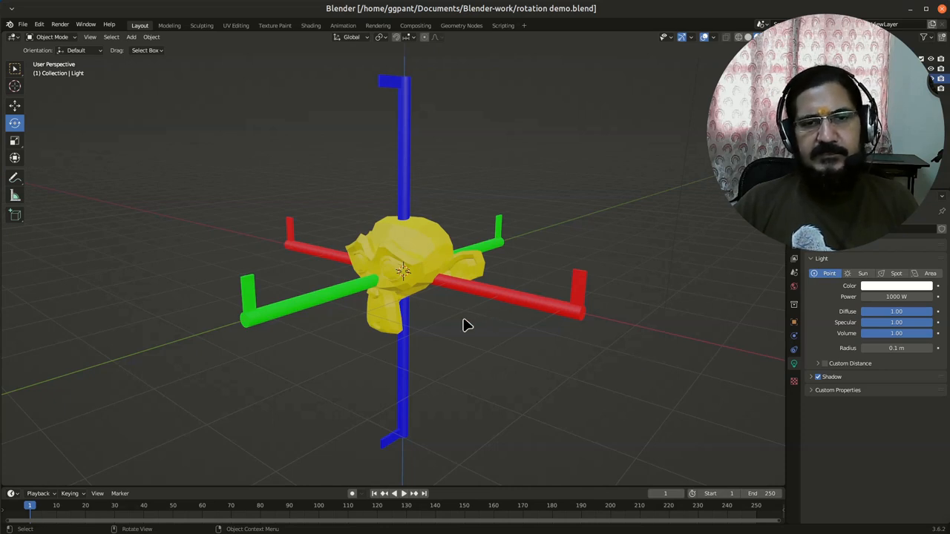
mouse_move(395, 247)
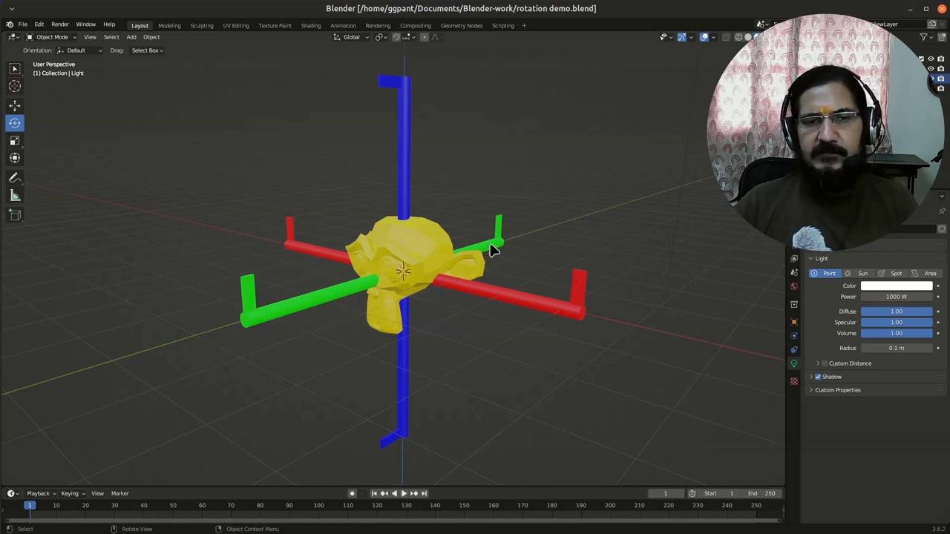
mouse_move(394, 364)
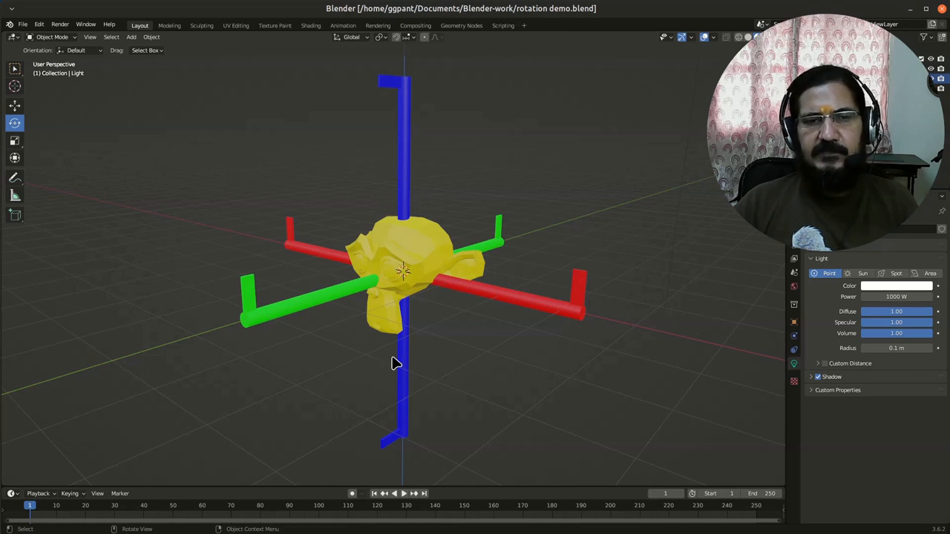
mouse_move(380, 365)
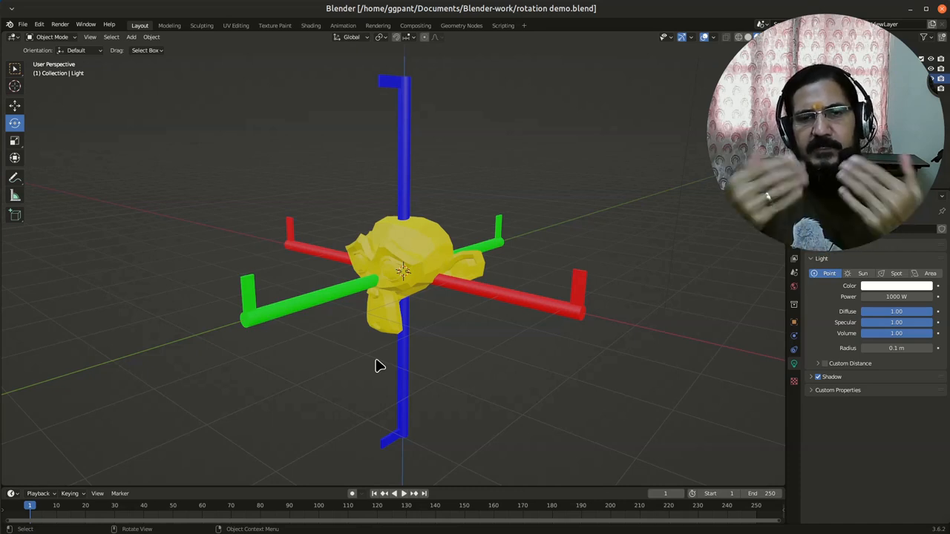
mouse_move(443, 277)
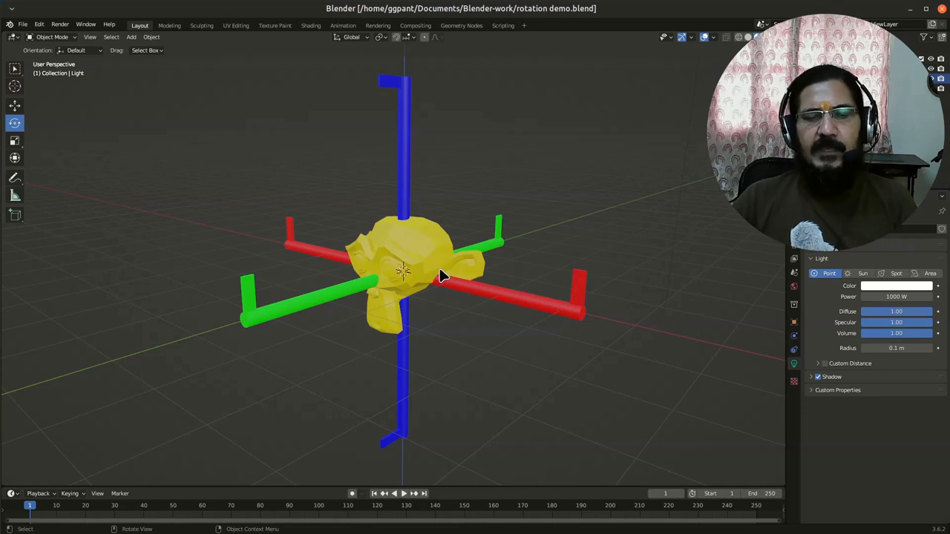
mouse_move(312, 97)
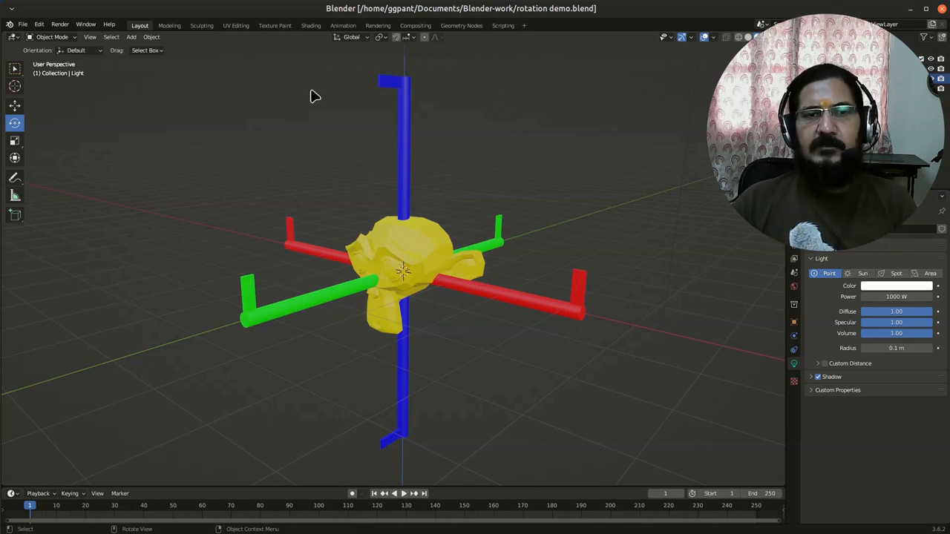
mouse_move(474, 354)
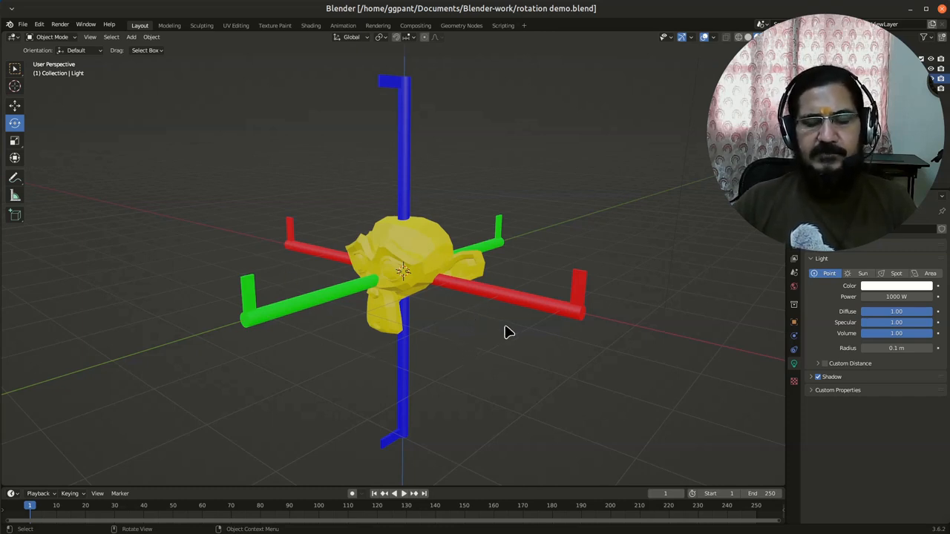
key(r)
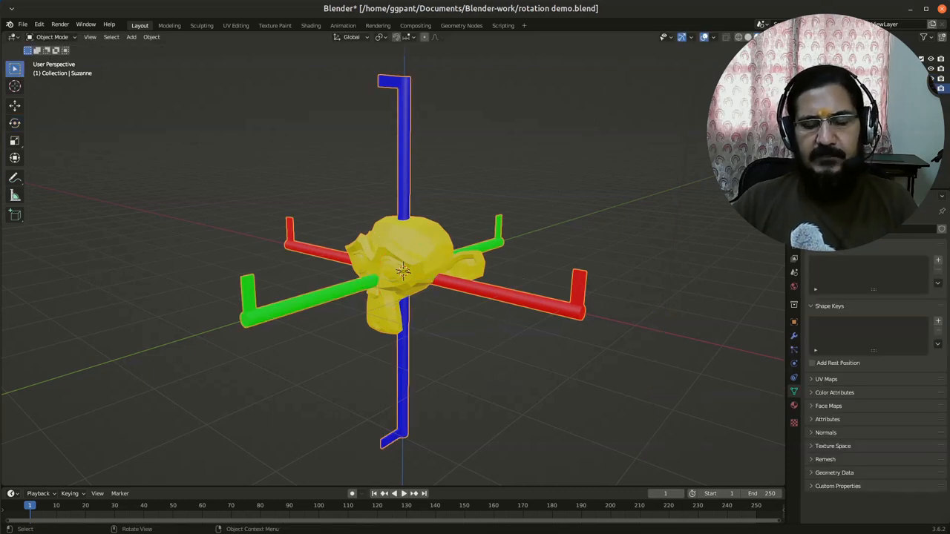
Step: Rotate Suzanne and her axis arms about 45 degrees around global Z and confirm
key(r)
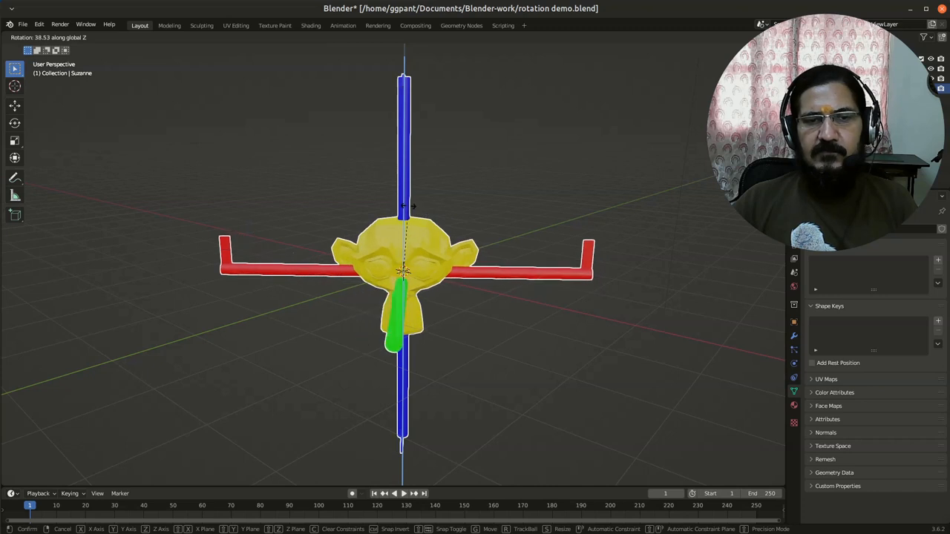
click(438, 355)
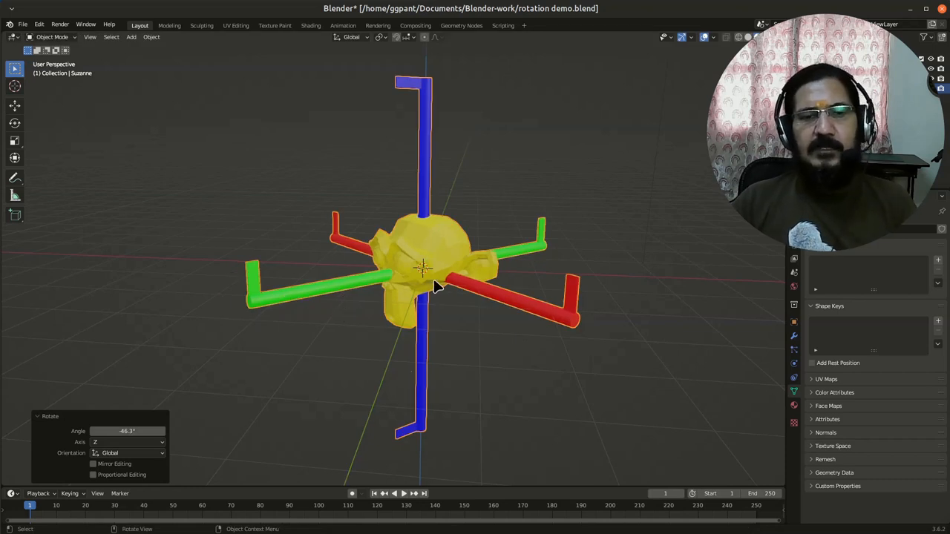
mouse_move(407, 384)
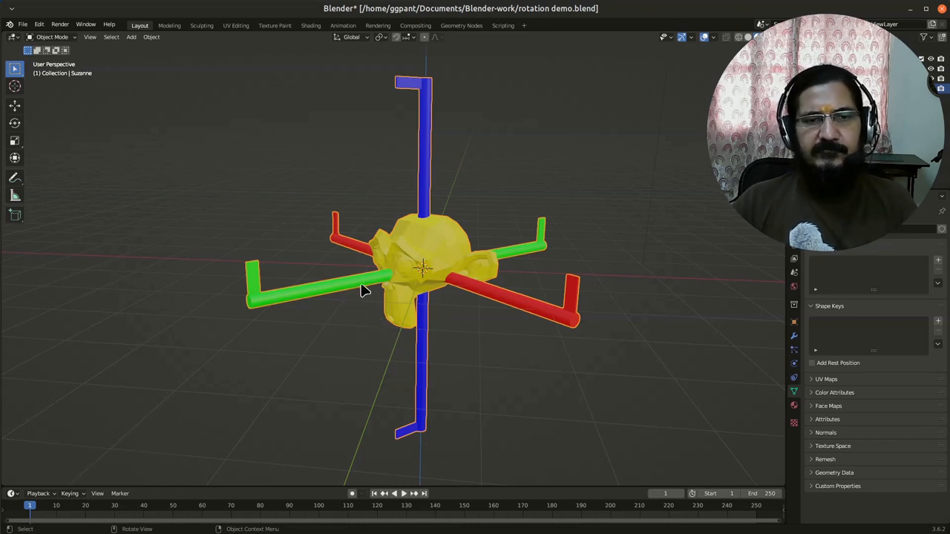
mouse_move(413, 277)
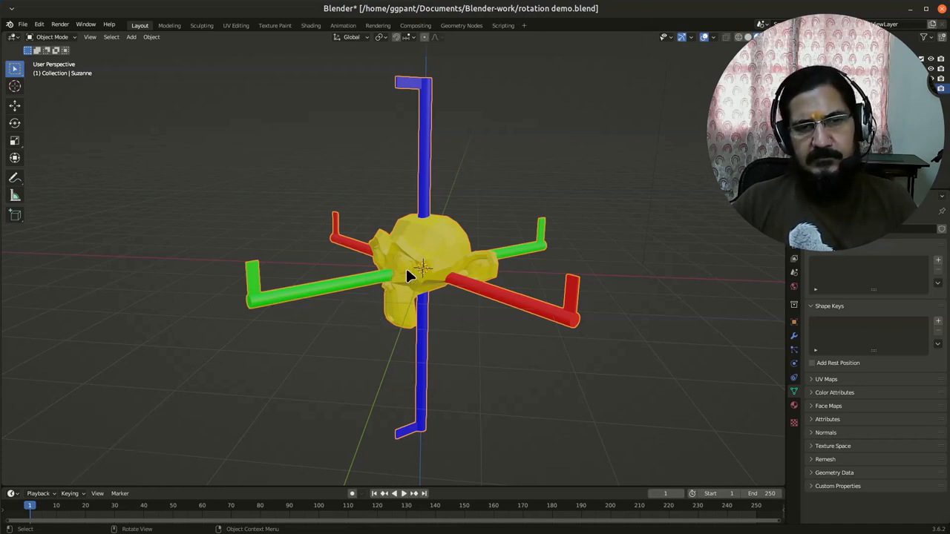
mouse_move(249, 310)
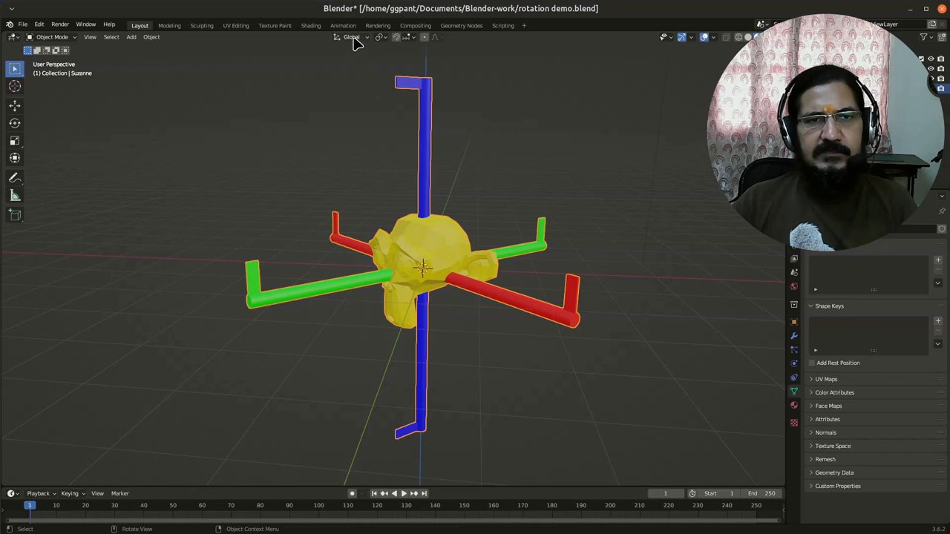
Step: Switch the transform orientation from Global to Local
click(352, 37)
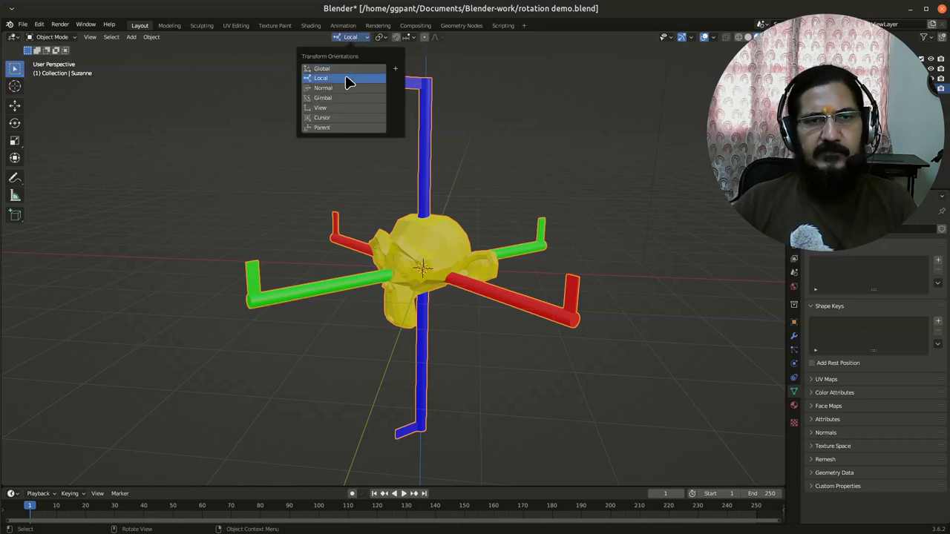
mouse_move(362, 88)
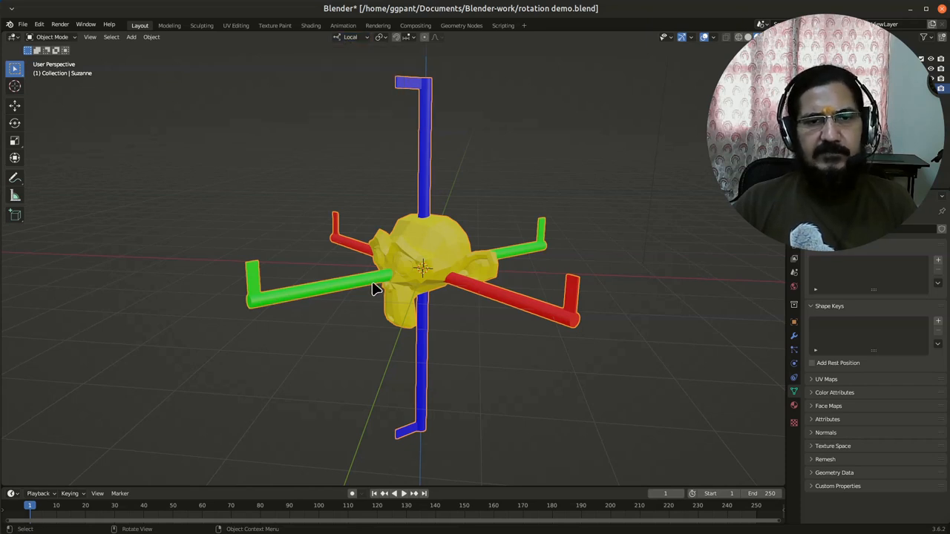
mouse_move(401, 275)
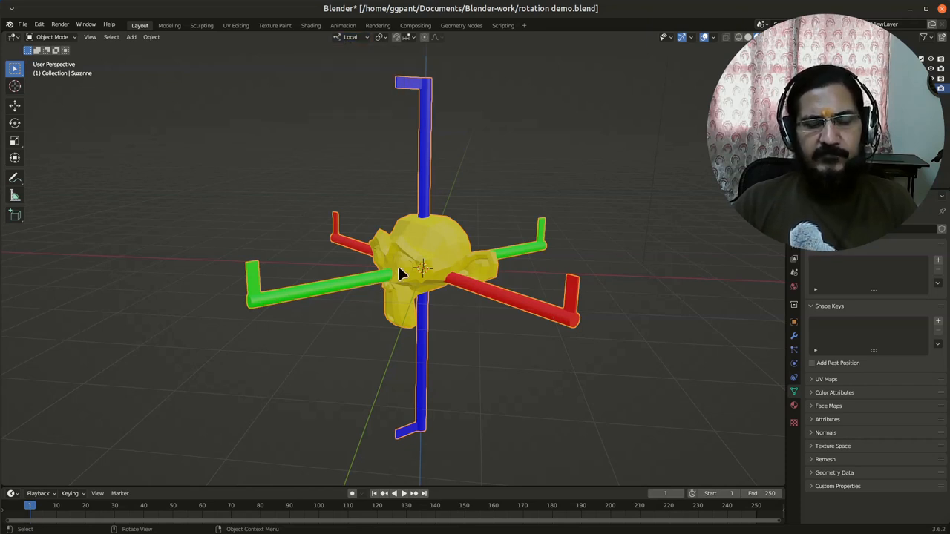
Step: Tilt Suzanne about its local Y axis, then shift it along its local Z axis
key(g)
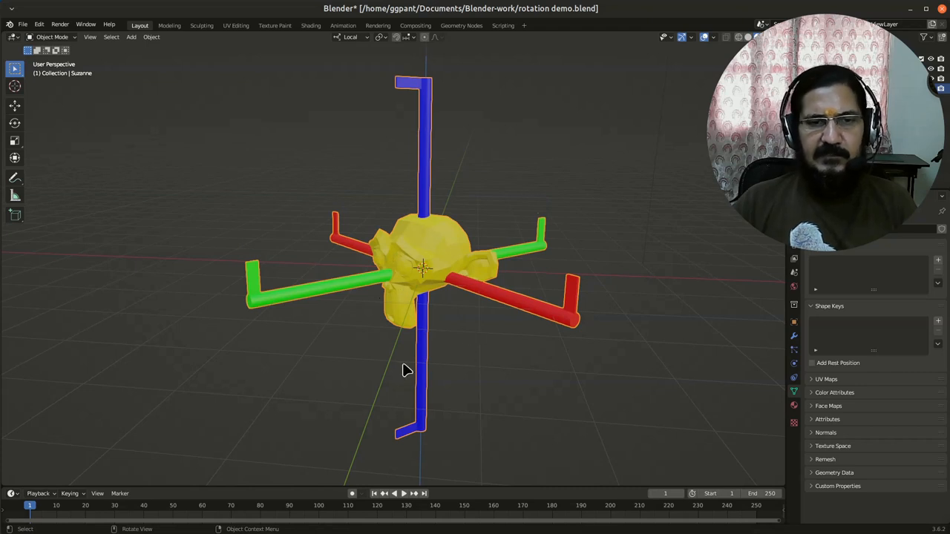
mouse_move(445, 377)
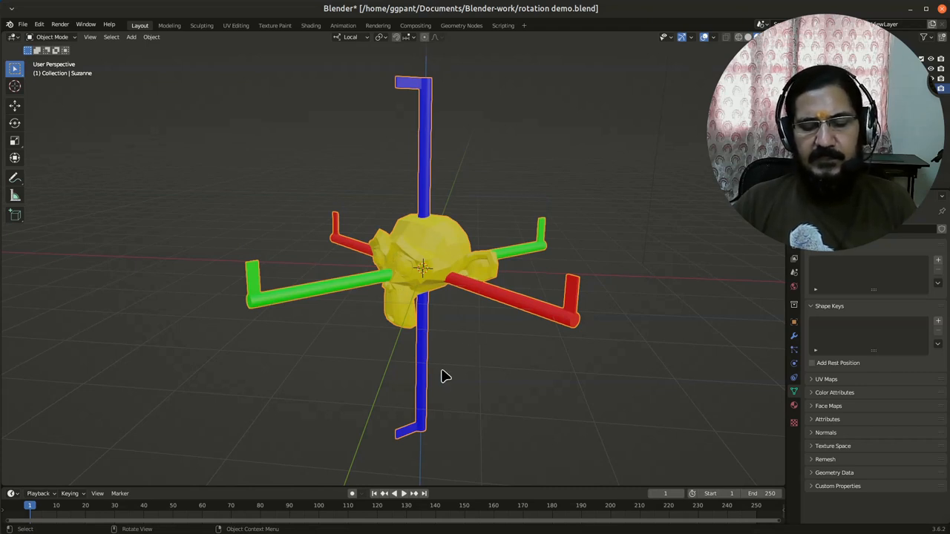
key(r)
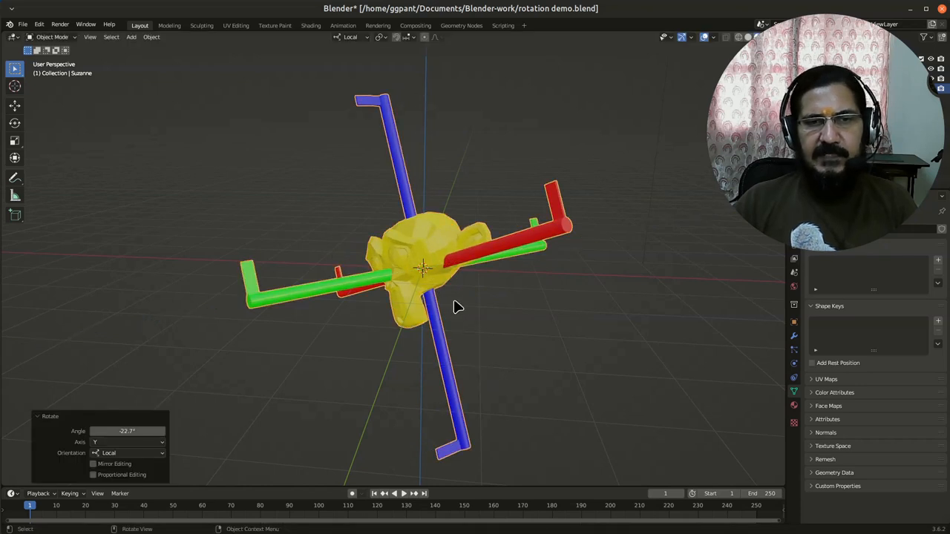
mouse_move(505, 336)
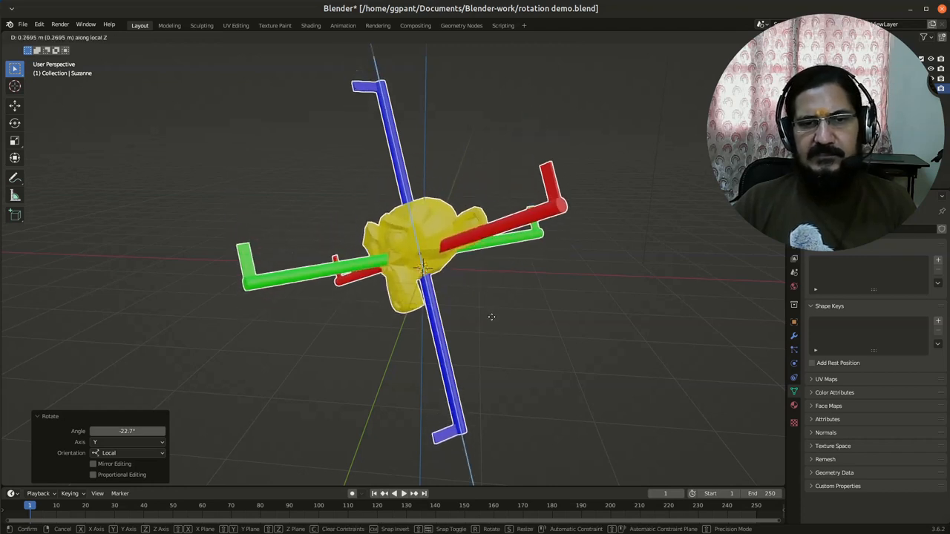
Step: Restore Global orientation and turn Suzanne with its arms about the global Z axis
click(351, 37)
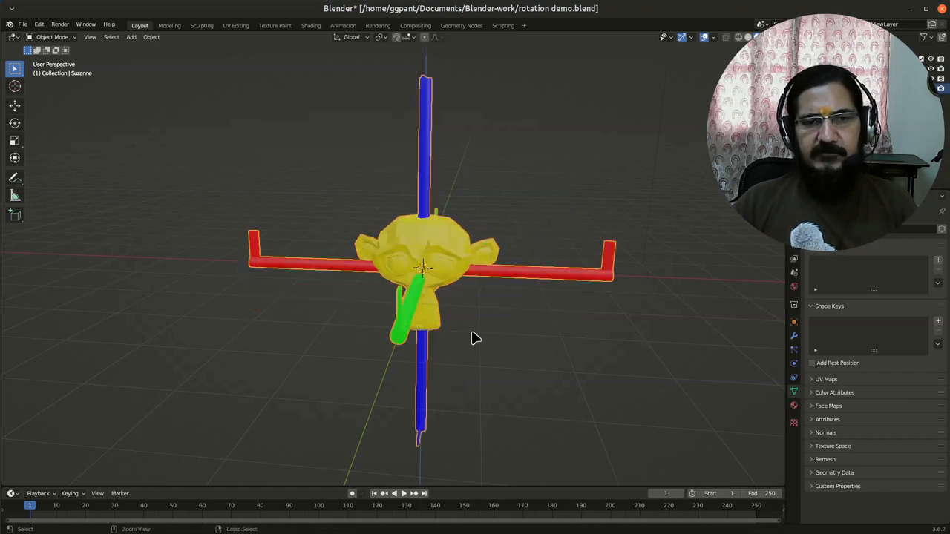
drag(475, 334, 502, 334)
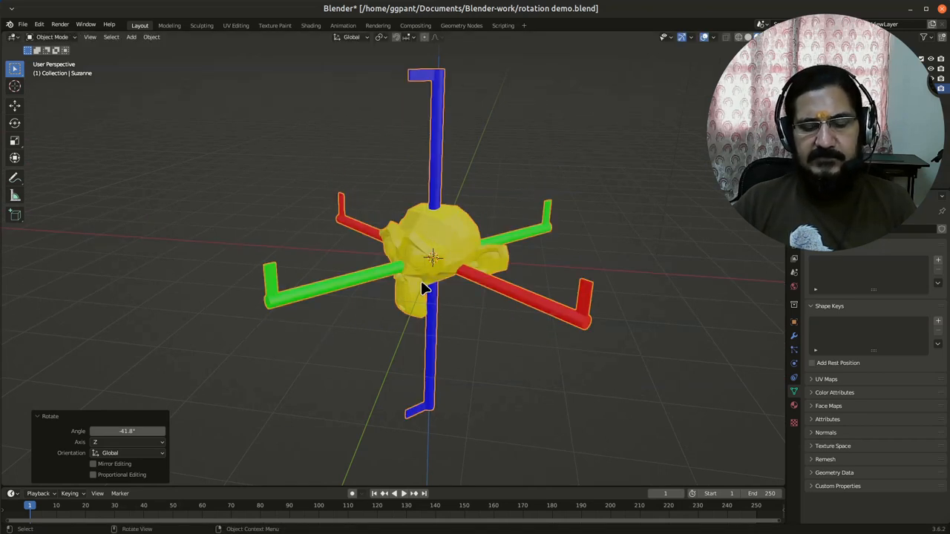
mouse_move(357, 111)
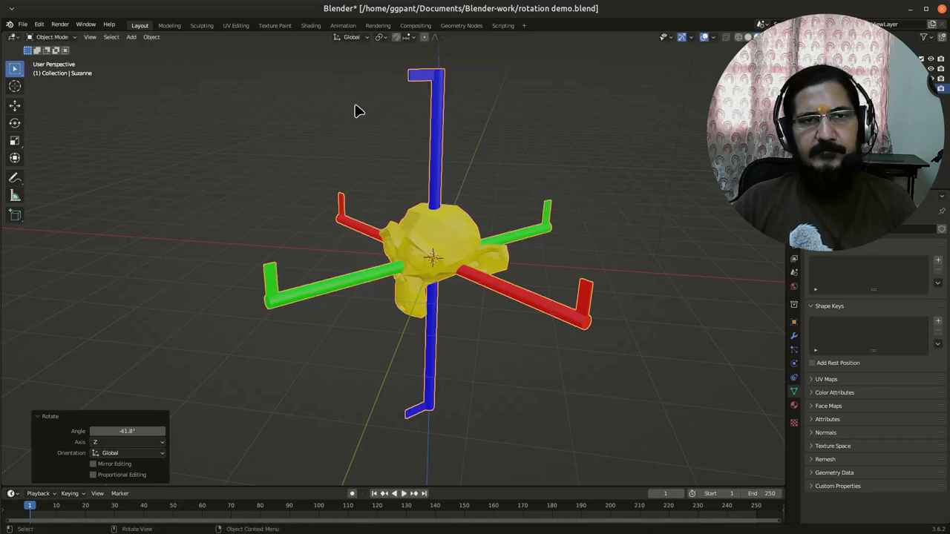
Step: Turn Suzanne and its arms further around global Z to roughly -50 degrees
click(350, 37)
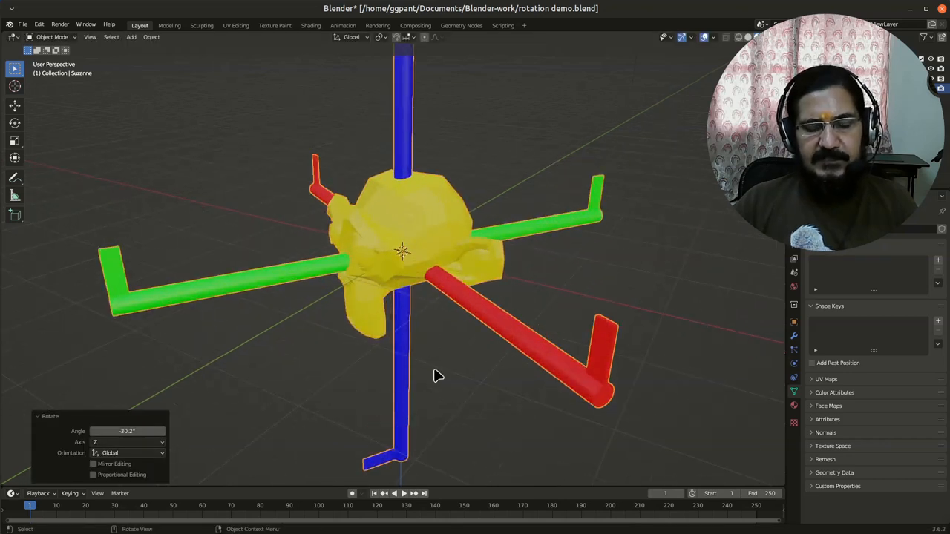
key(s)
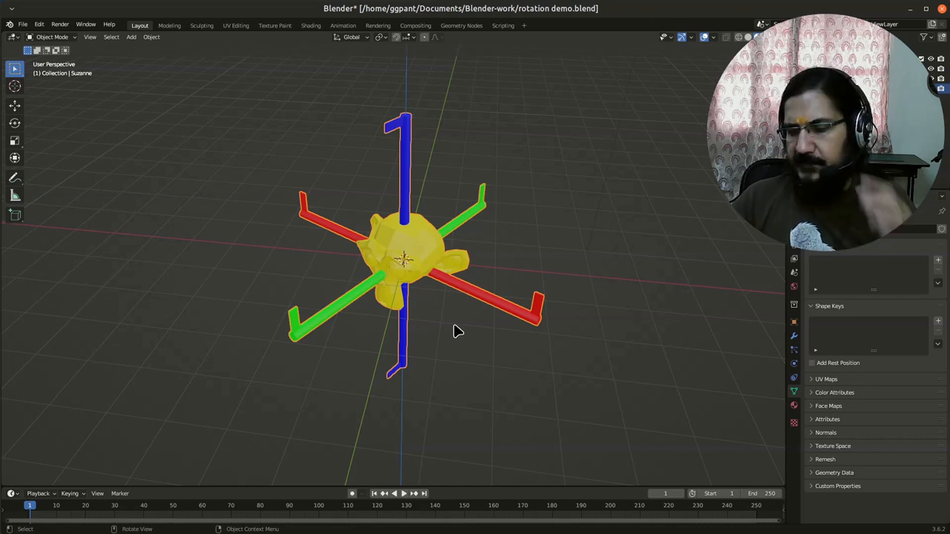
mouse_move(116, 190)
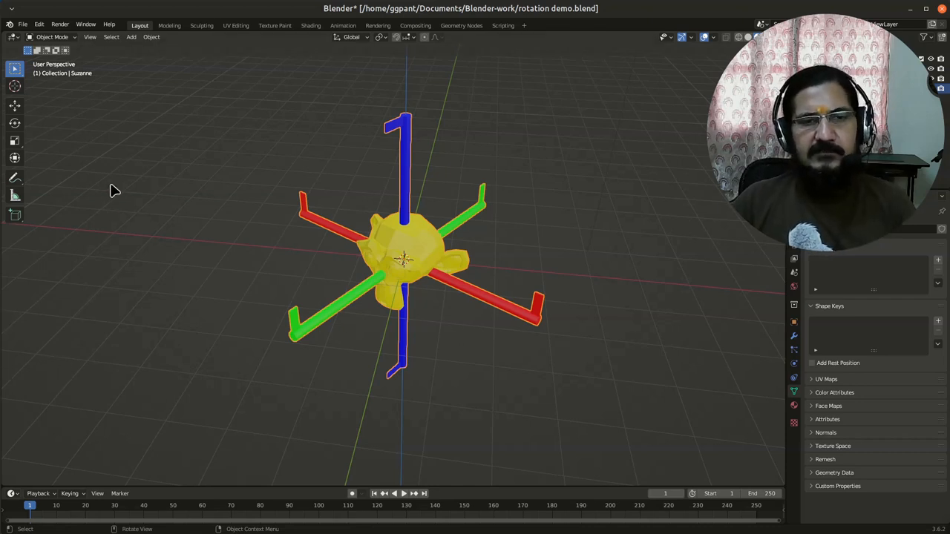
mouse_move(407, 283)
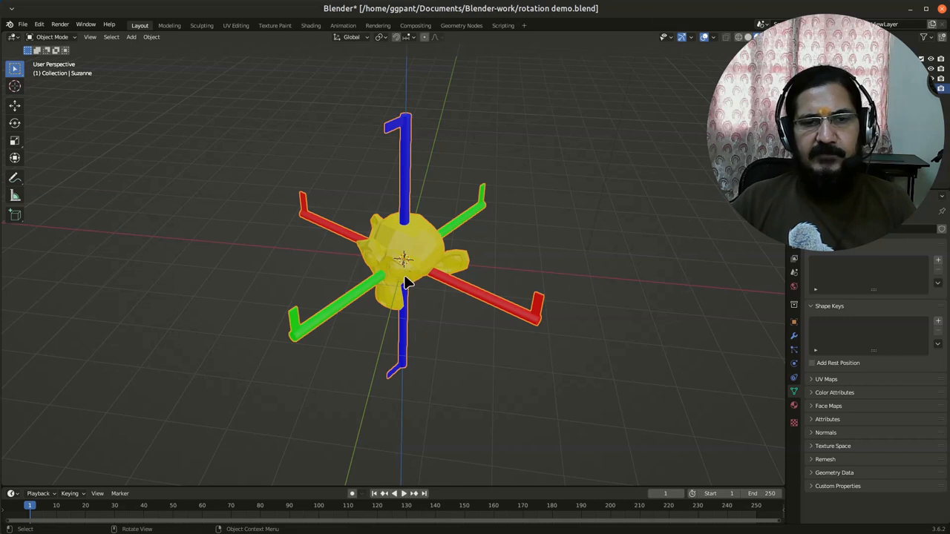
mouse_move(418, 260)
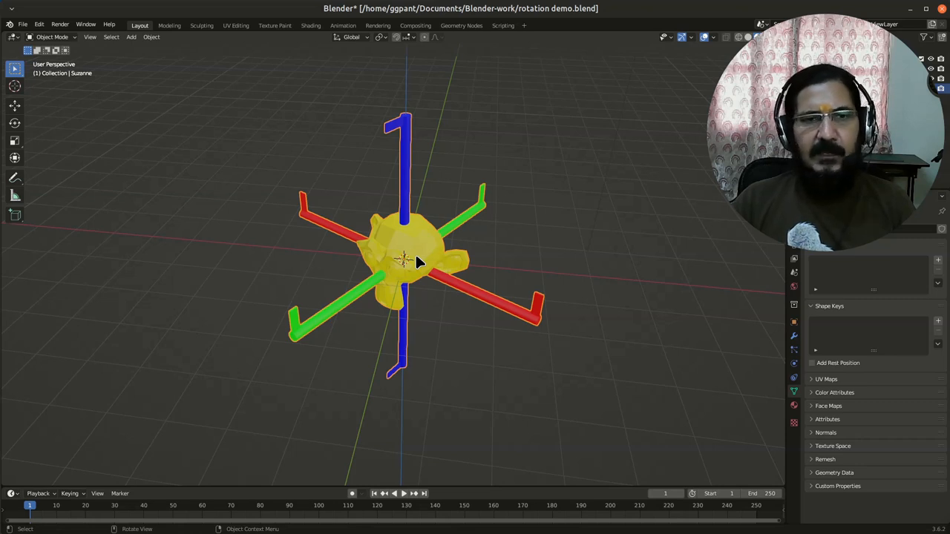
mouse_move(303, 216)
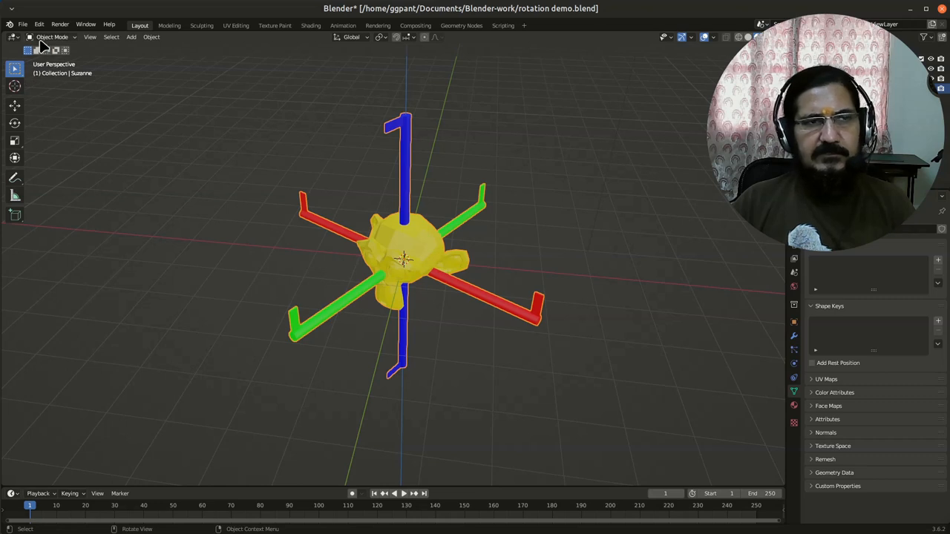
Step: Begin scaling Suzanne along the X axis, factor still 1.0
key(g)
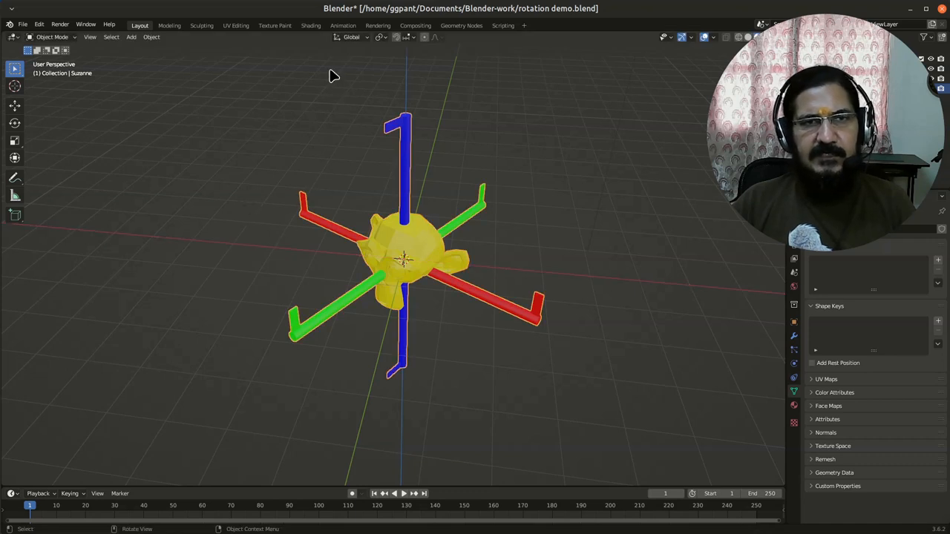
mouse_move(314, 228)
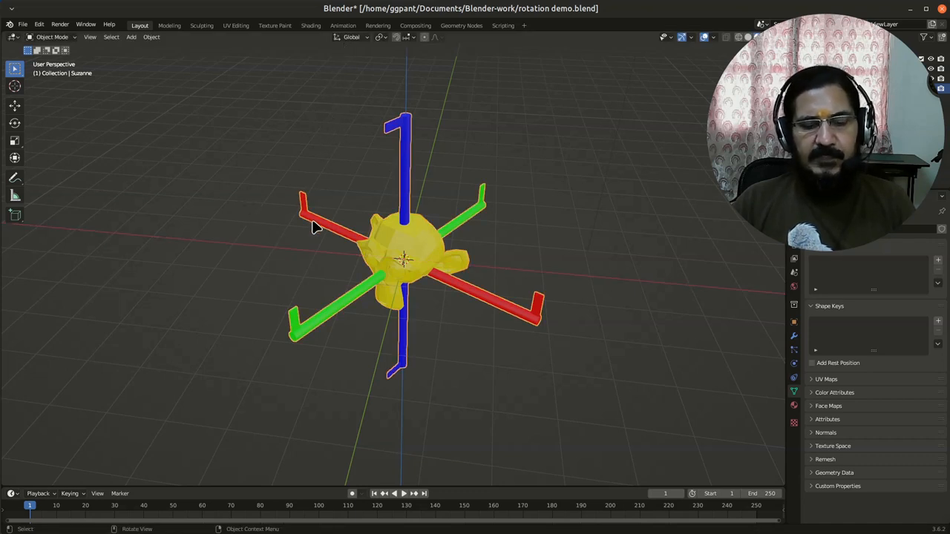
key(g)
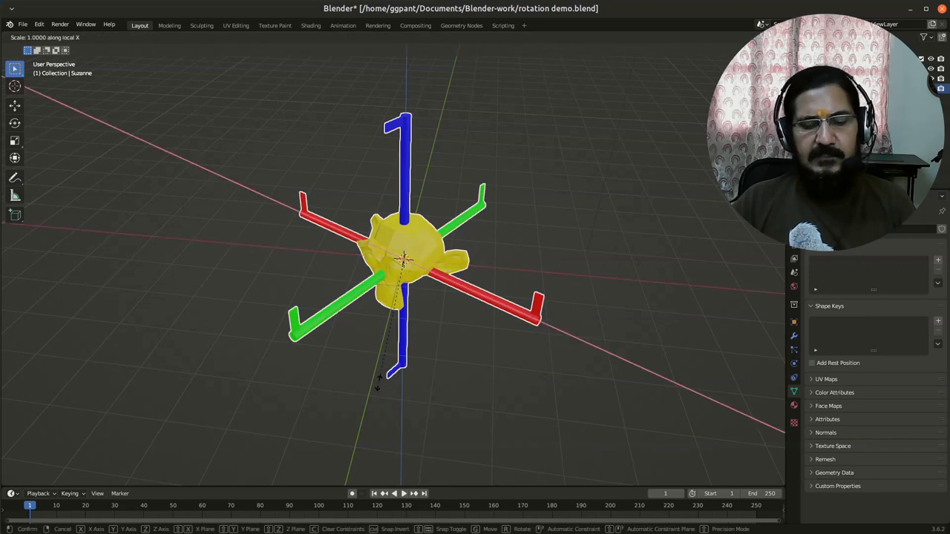
key(y)
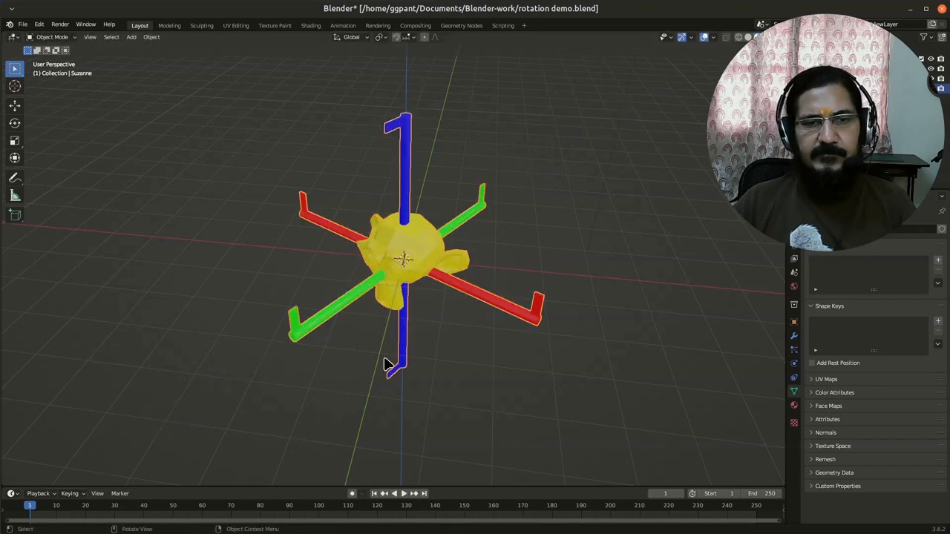
mouse_move(401, 355)
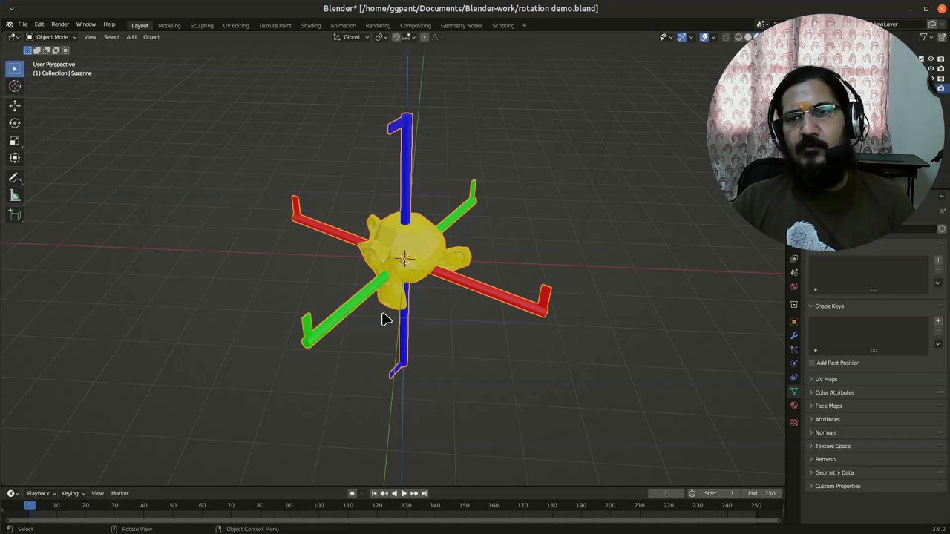
mouse_move(422, 323)
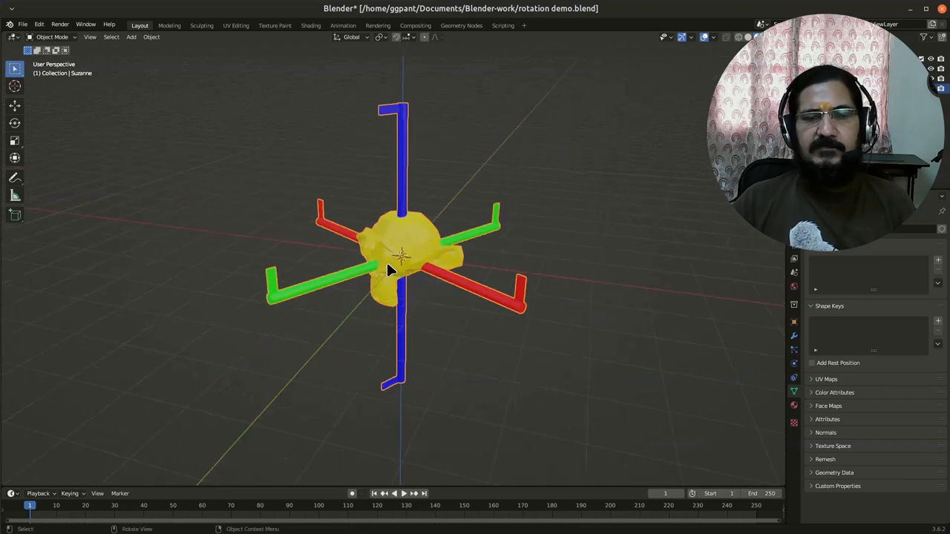
mouse_move(498, 333)
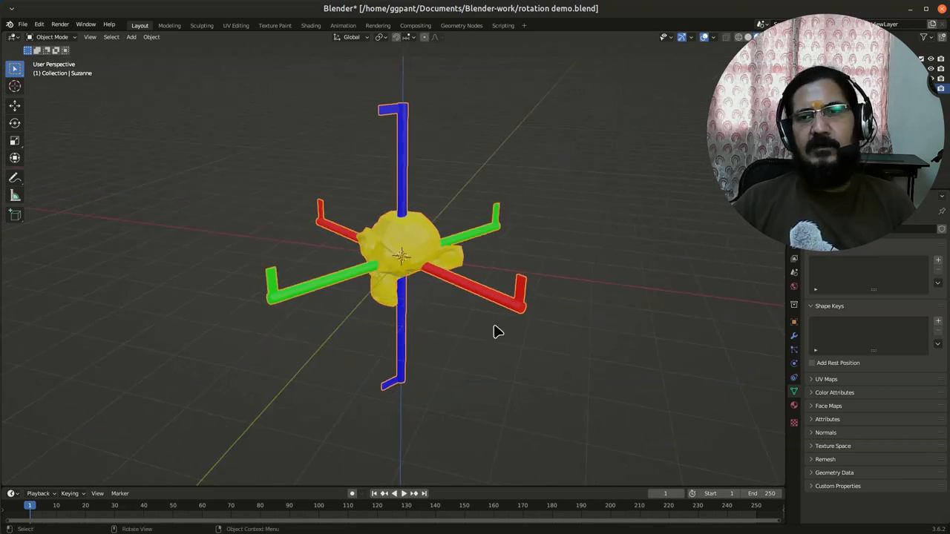
mouse_move(351, 307)
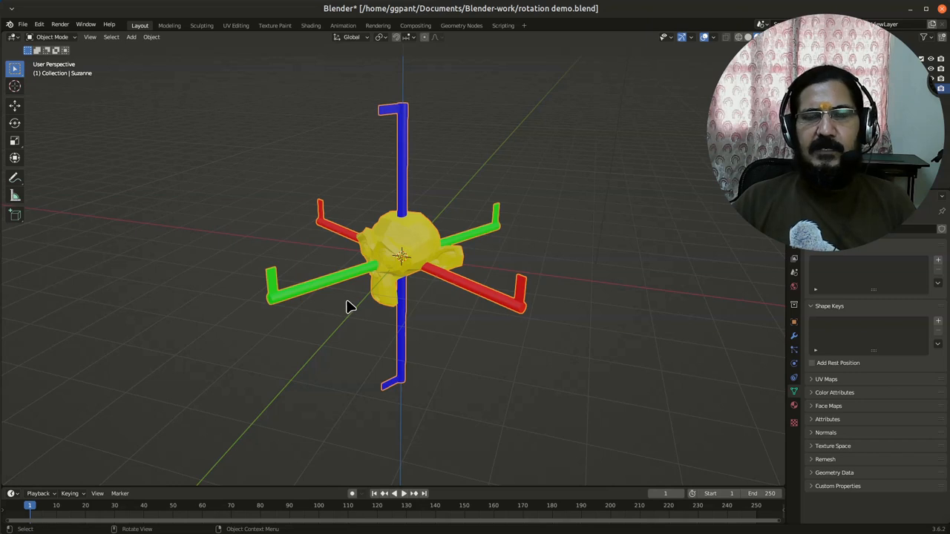
drag(351, 307, 428, 358)
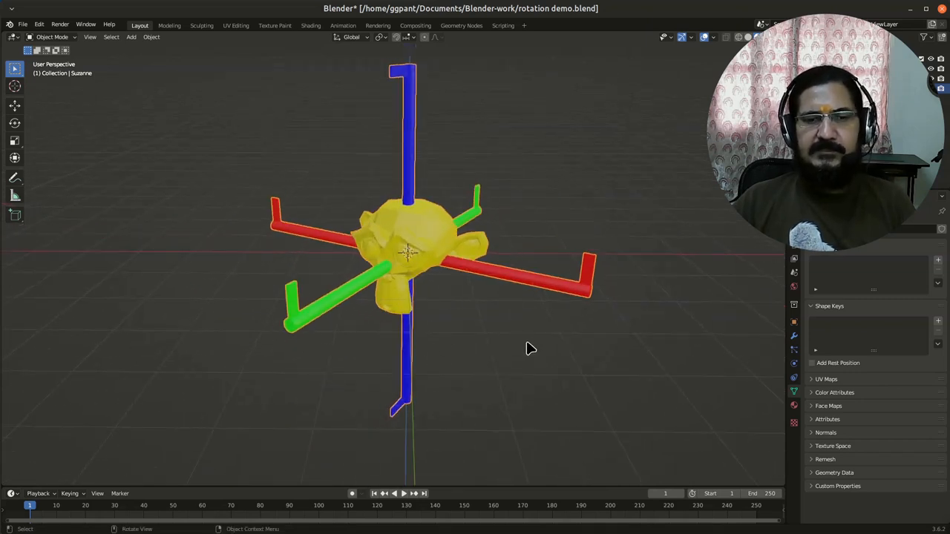
mouse_move(481, 281)
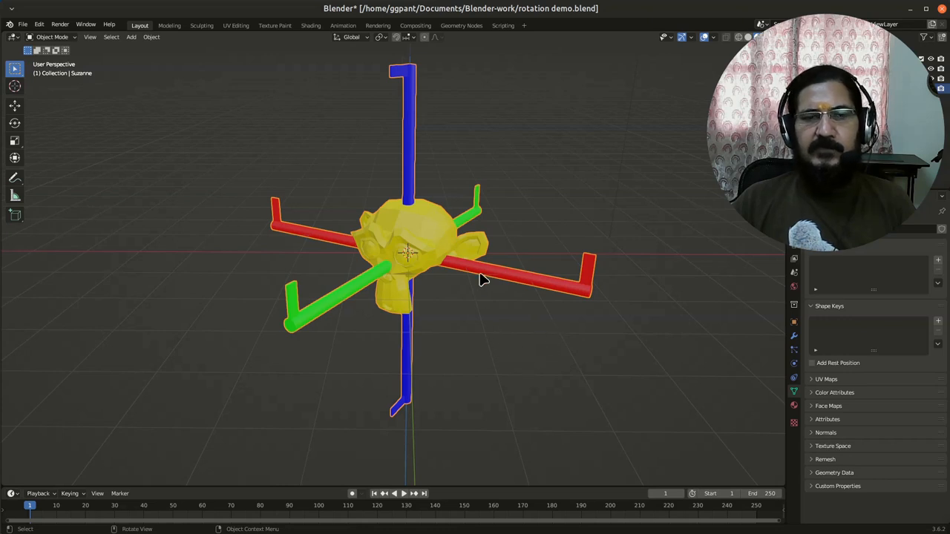
mouse_move(540, 281)
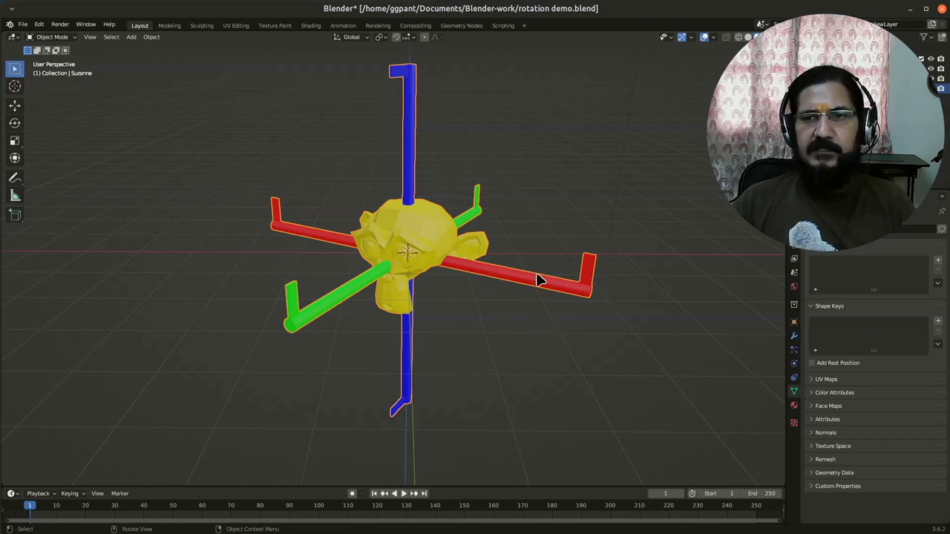
mouse_move(570, 299)
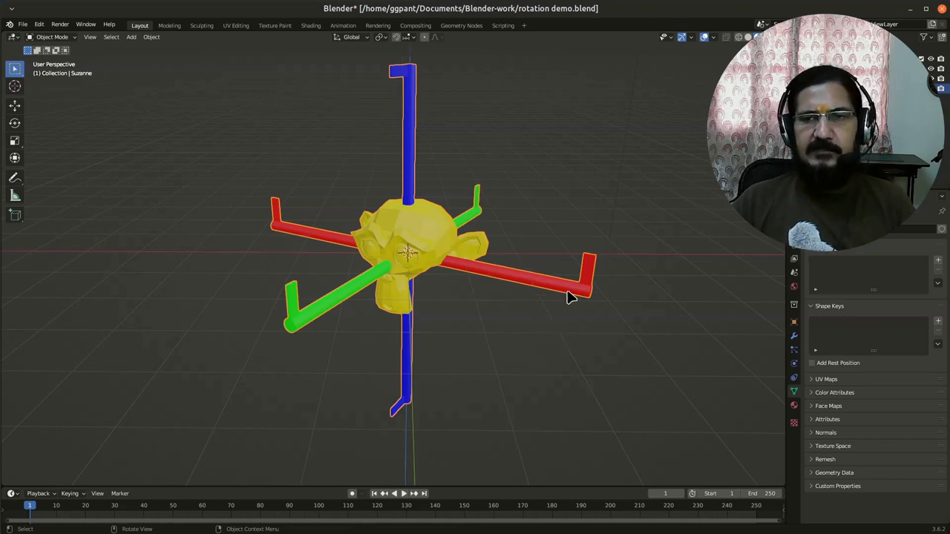
mouse_move(558, 269)
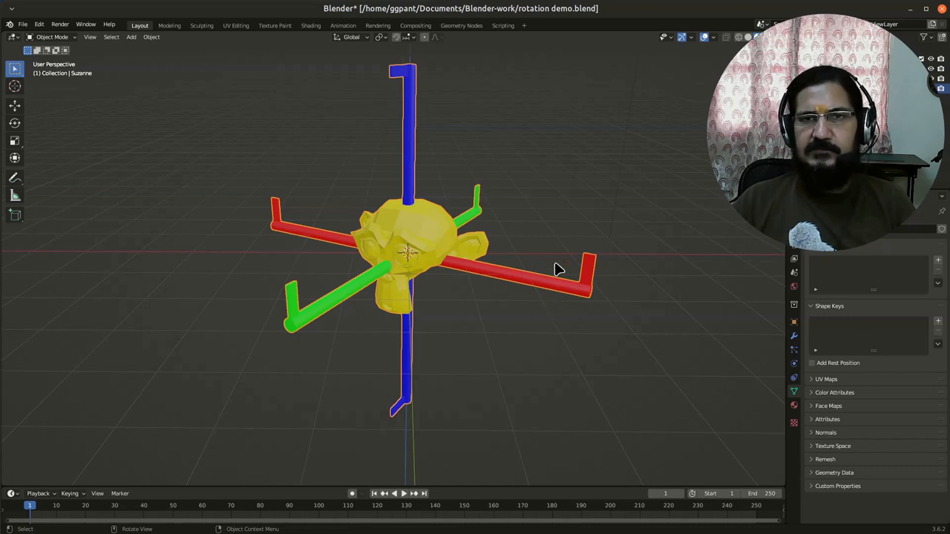